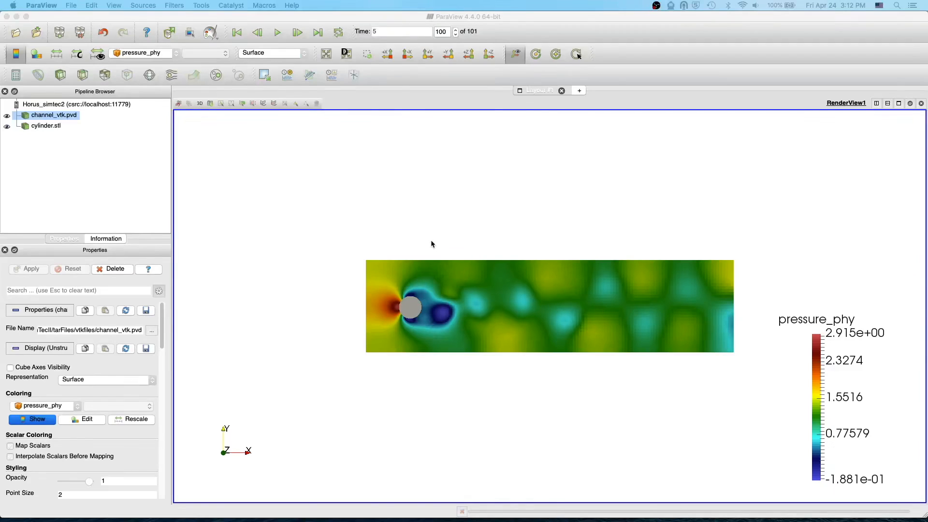
{"action": "mouse_move", "coordinate": [430, 243]}
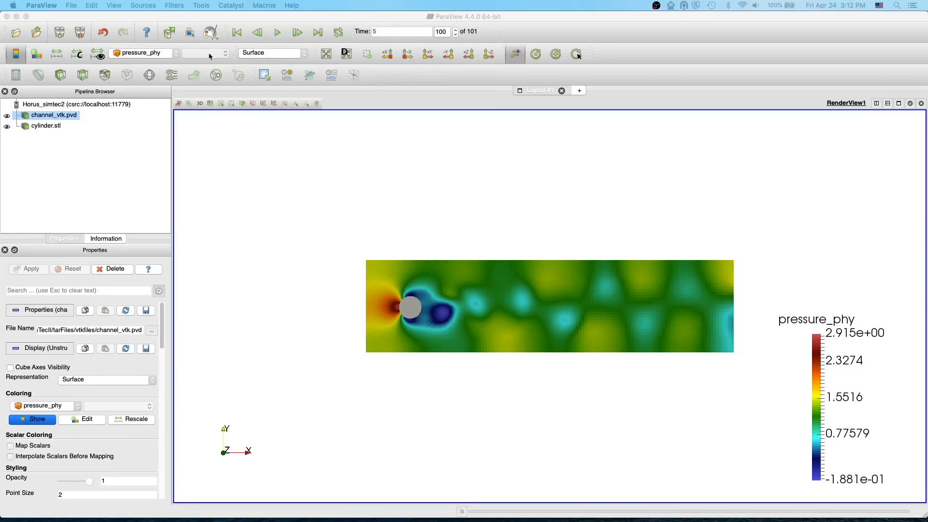
{"action": "mouse_move", "coordinate": [270, 60]}
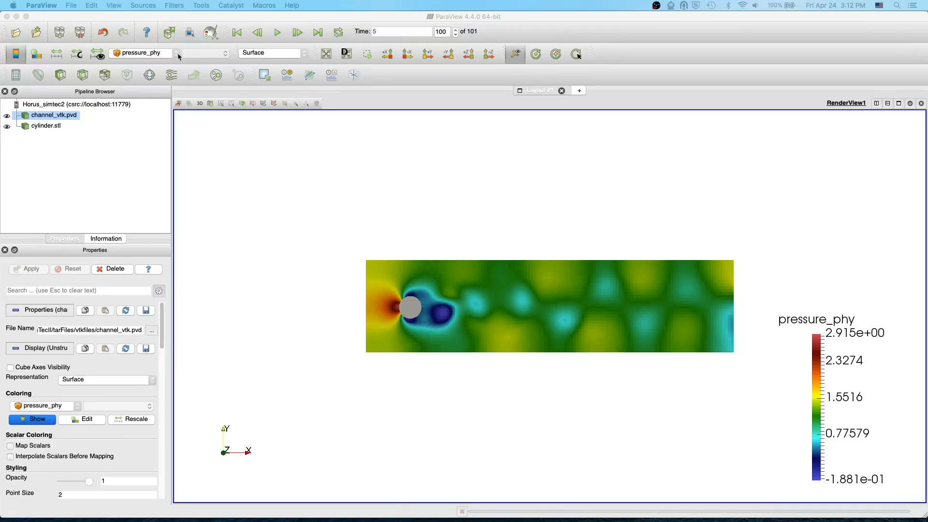
{"action": "mouse_move", "coordinate": [177, 55]}
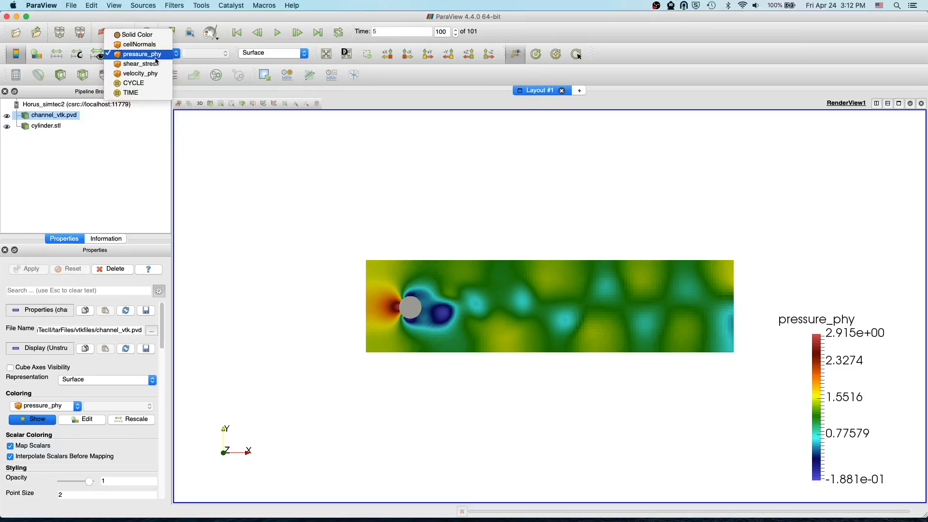
{"action": "mouse_move", "coordinate": [140, 73]}
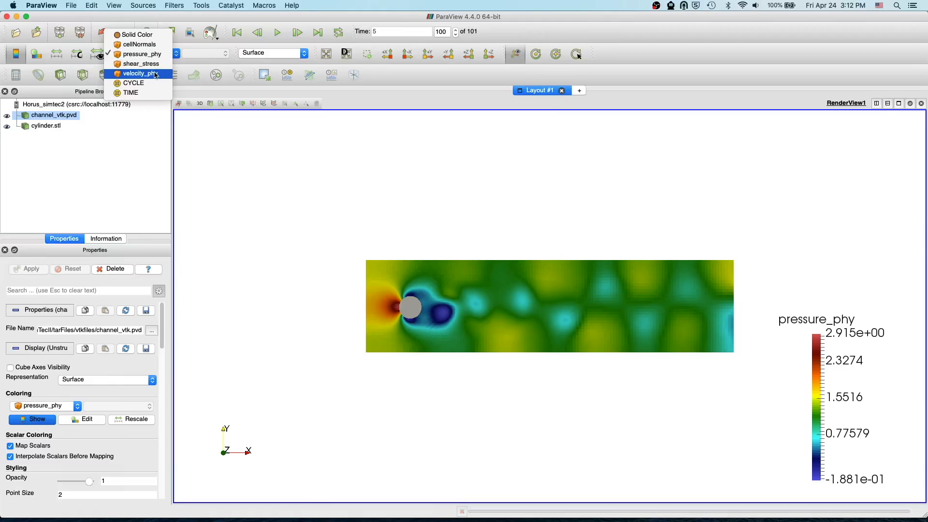
- Colour the channel by velocity_phy Magnitude instead of pressure_phy
{"action": "left_click", "coordinate": [138, 74]}
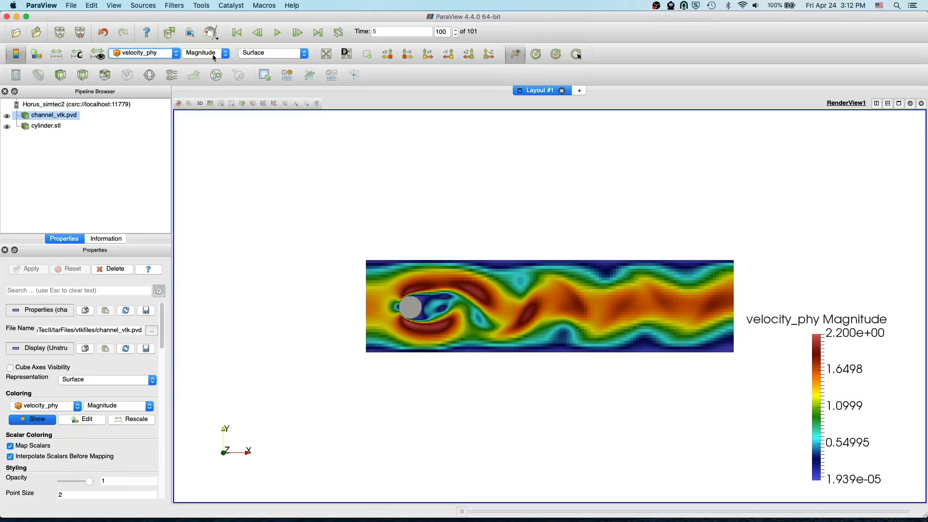
- Switch the velocity_phy colouring to its X component
{"action": "left_click", "coordinate": [205, 53]}
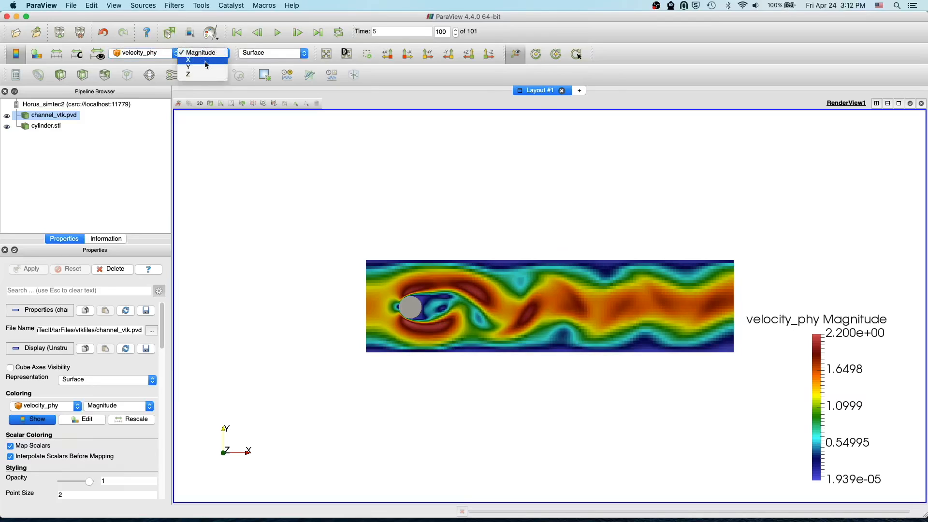
{"action": "left_click", "coordinate": [188, 60]}
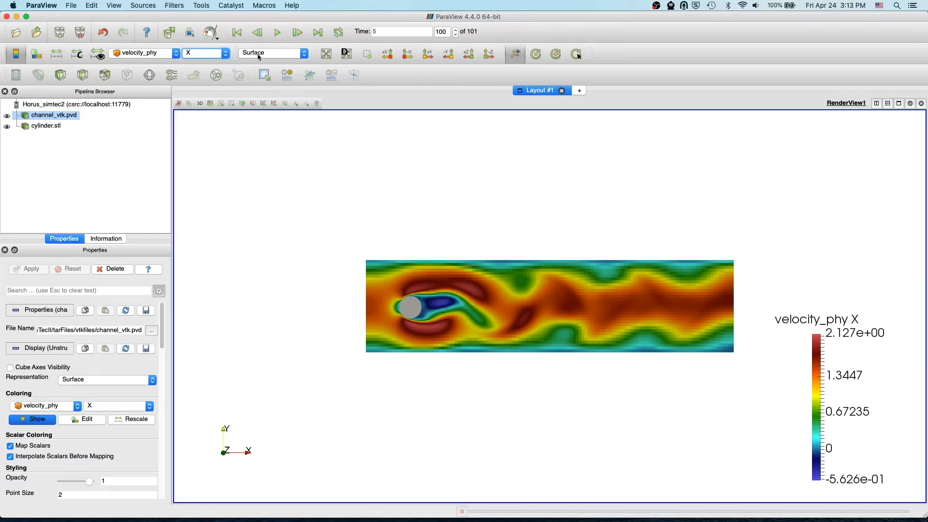
- Render the channel as Surface With Edges so mesh cell lines overlay the velocity colours
{"action": "left_click", "coordinate": [270, 53]}
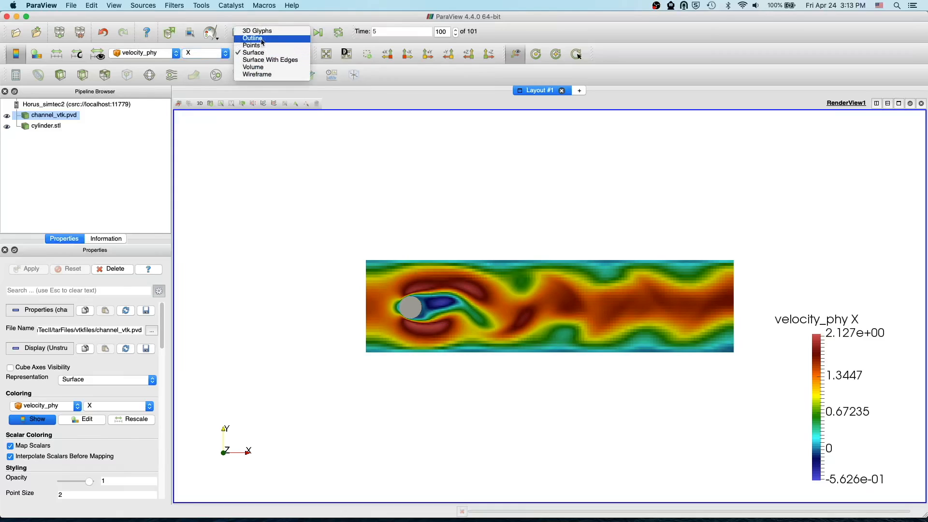
{"action": "mouse_move", "coordinate": [269, 60]}
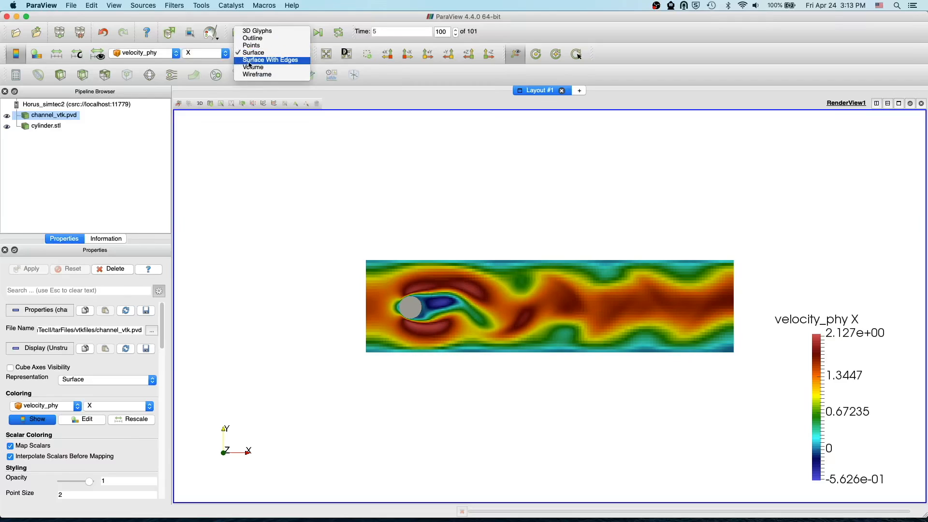
{"action": "left_click", "coordinate": [270, 60]}
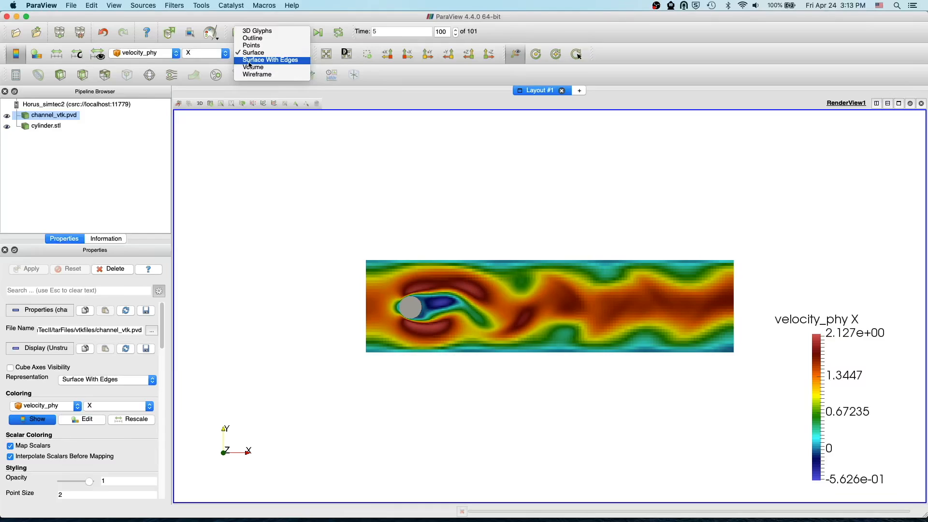
{"action": "left_click", "coordinate": [270, 60]}
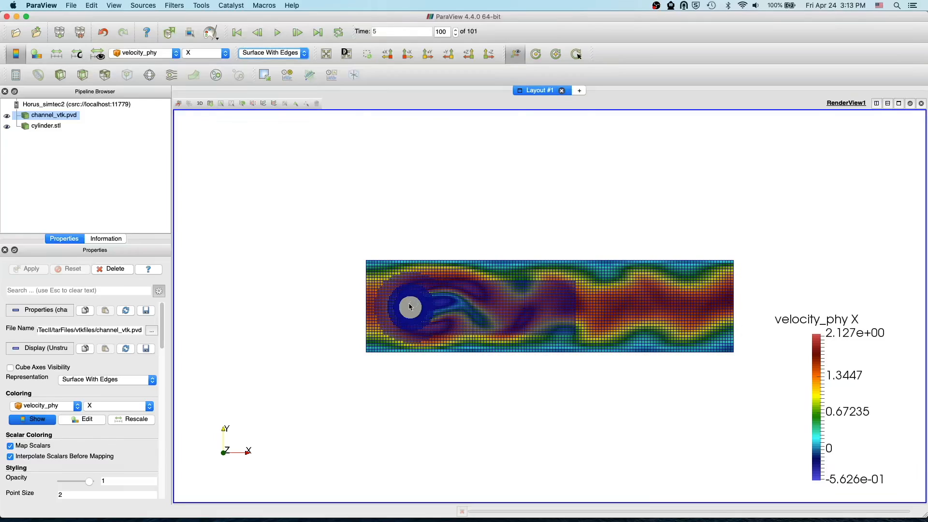
{"action": "mouse_move", "coordinate": [352, 248]}
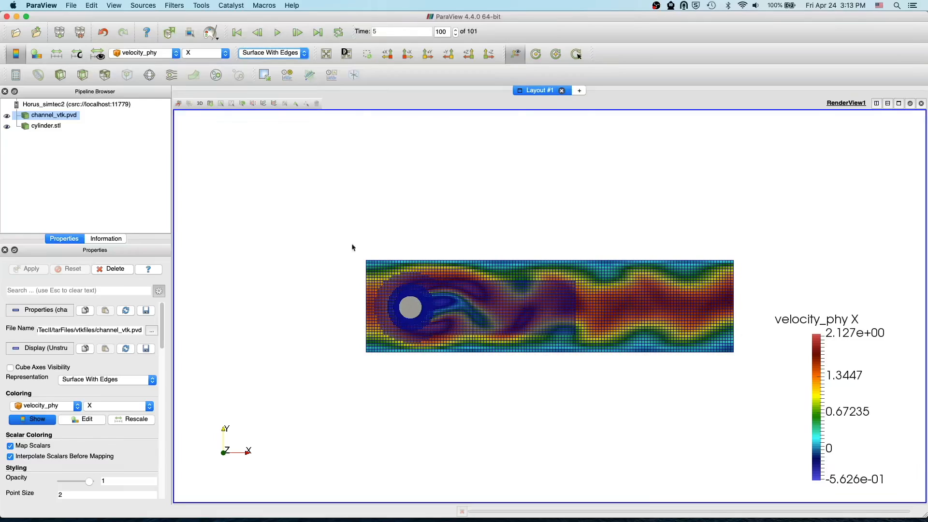
{"action": "mouse_move", "coordinate": [405, 303]}
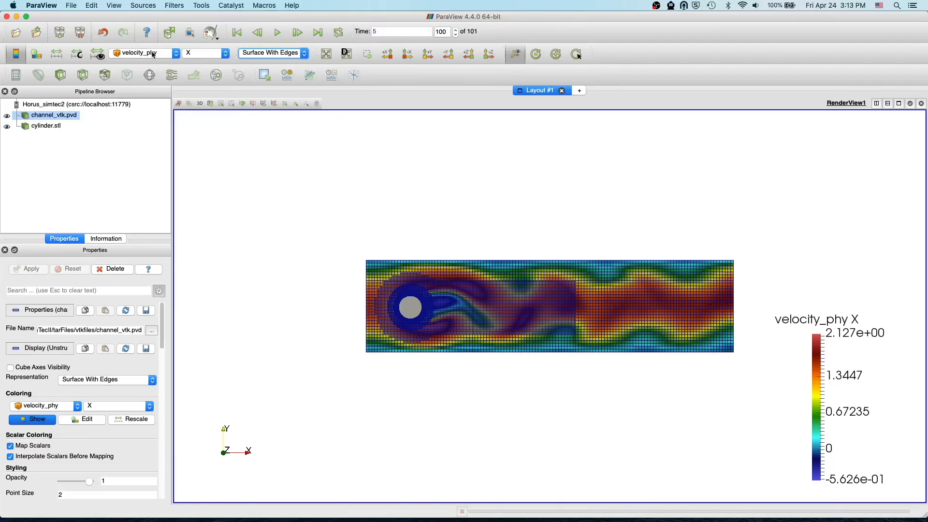
- Colour the channel mesh in uniform Solid Color with its cell edges
{"action": "left_click", "coordinate": [142, 52]}
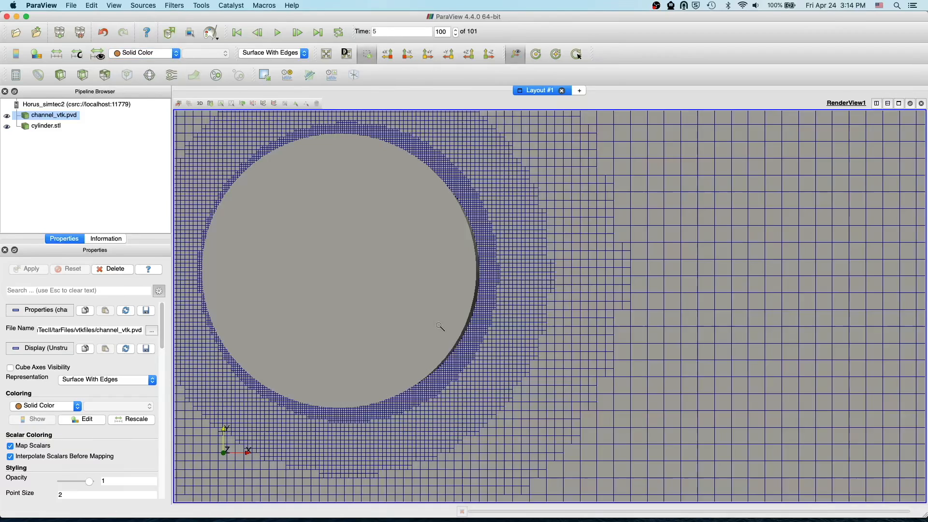
- Hide the cylinder.stl surface, leaving a hole in the refined channel mesh
{"action": "left_click", "coordinate": [45, 125]}
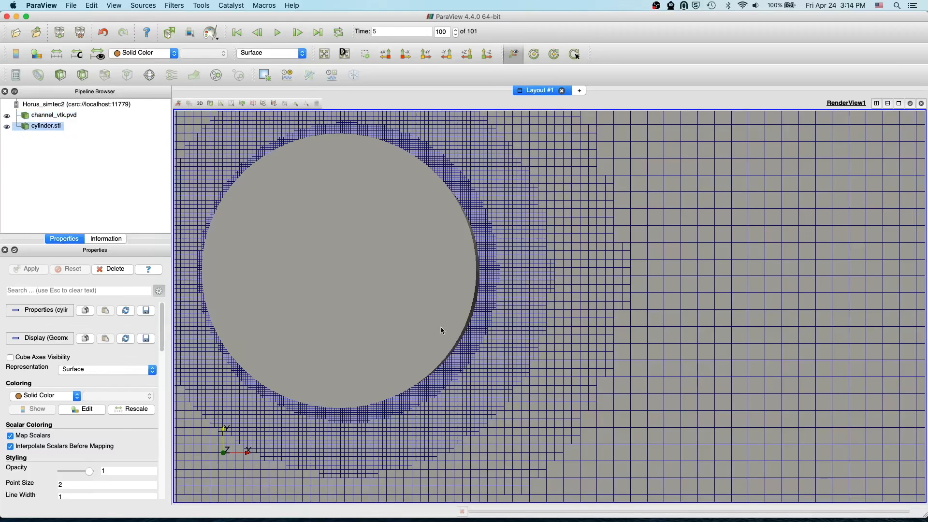
{"action": "mouse_move", "coordinate": [497, 323]}
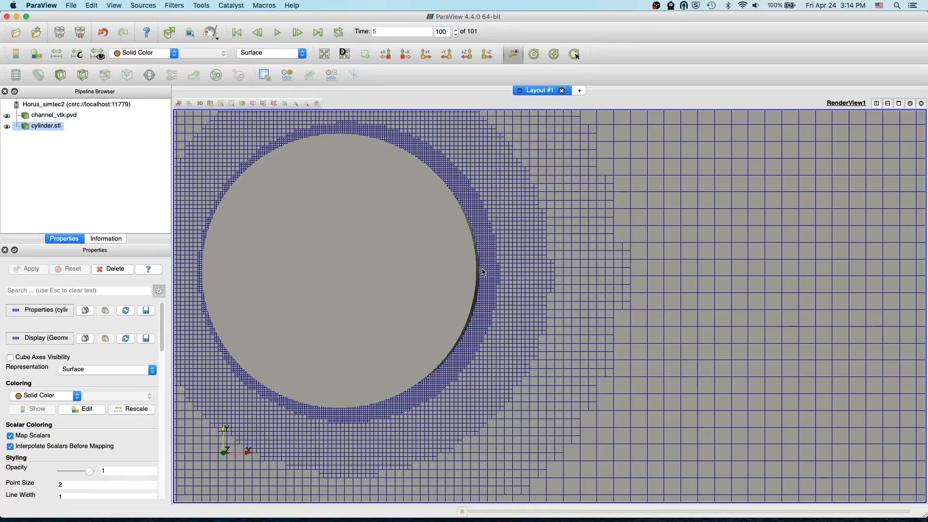
{"action": "left_click", "coordinate": [54, 115]}
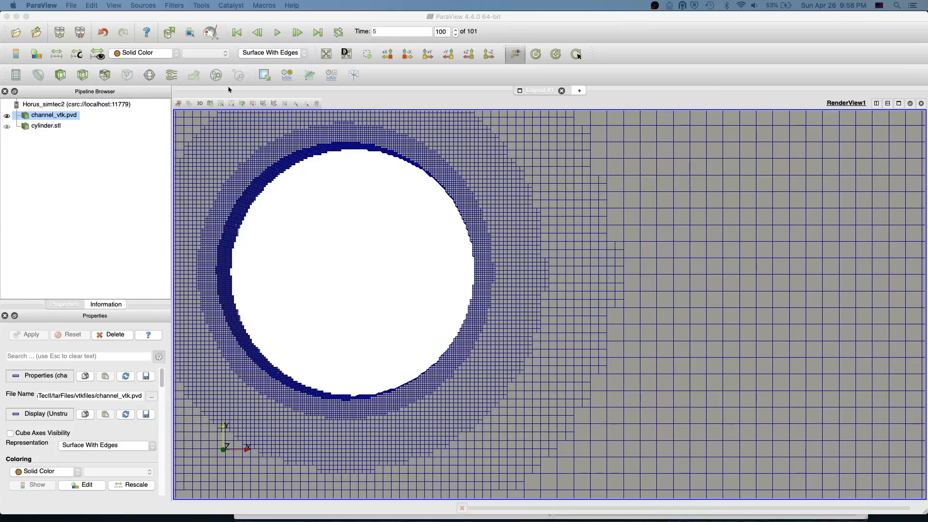
{"action": "left_click", "coordinate": [45, 126]}
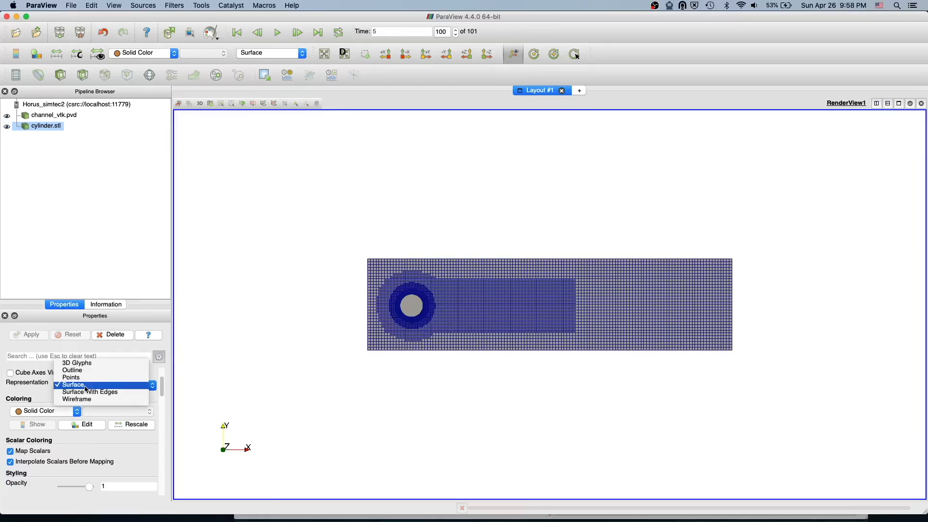
{"action": "left_click", "coordinate": [73, 384]}
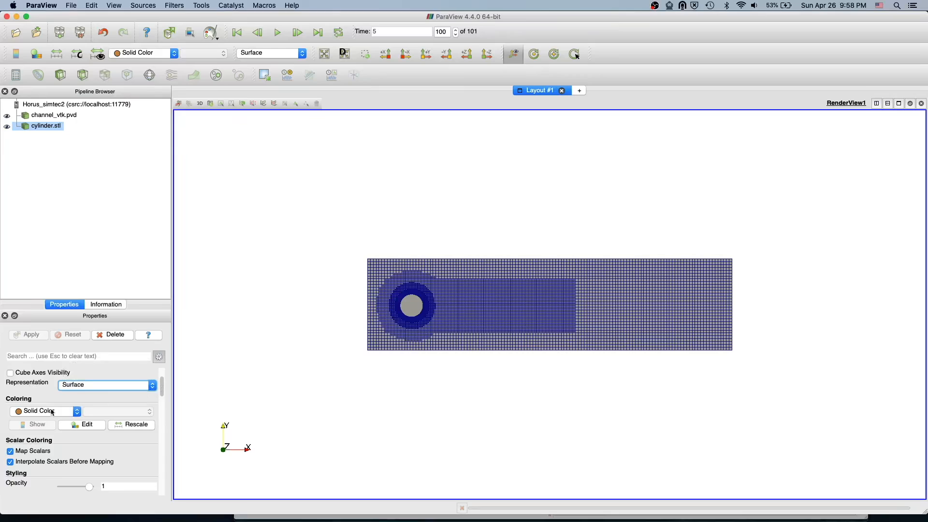
{"action": "scroll", "scroll_direction": "down", "scroll_amount": 3}
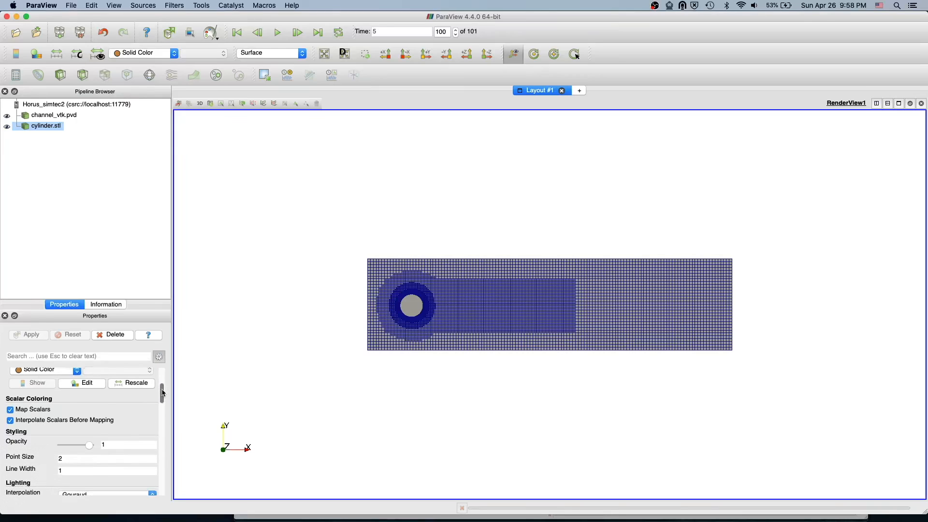
{"action": "scroll", "scroll_direction": "down", "scroll_amount": 3}
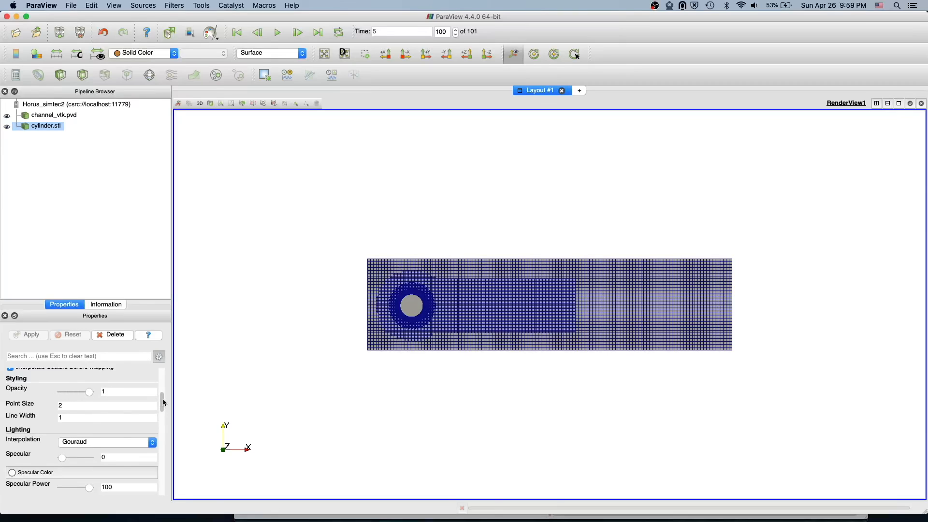
{"action": "scroll", "scroll_direction": "down", "scroll_amount": 3}
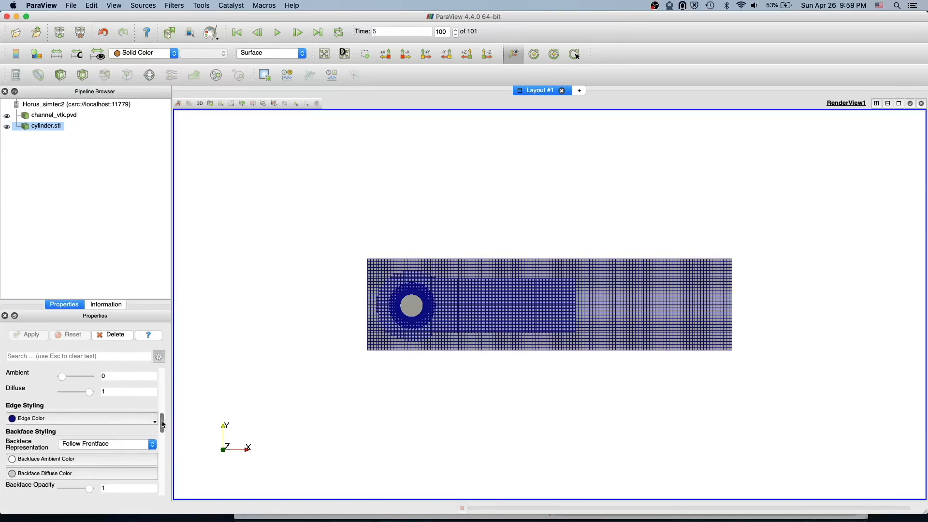
{"action": "scroll", "scroll_direction": "down", "scroll_amount": 3}
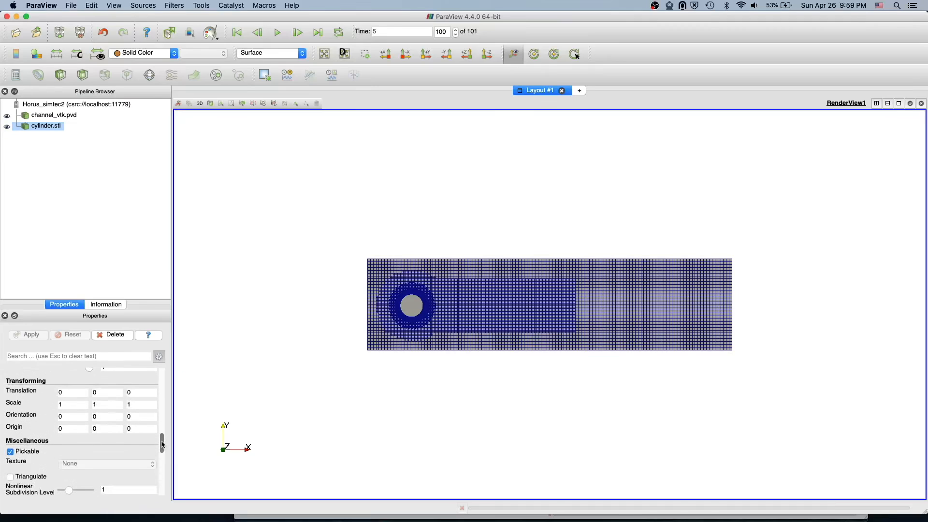
{"action": "scroll", "scroll_direction": "down", "scroll_amount": 3}
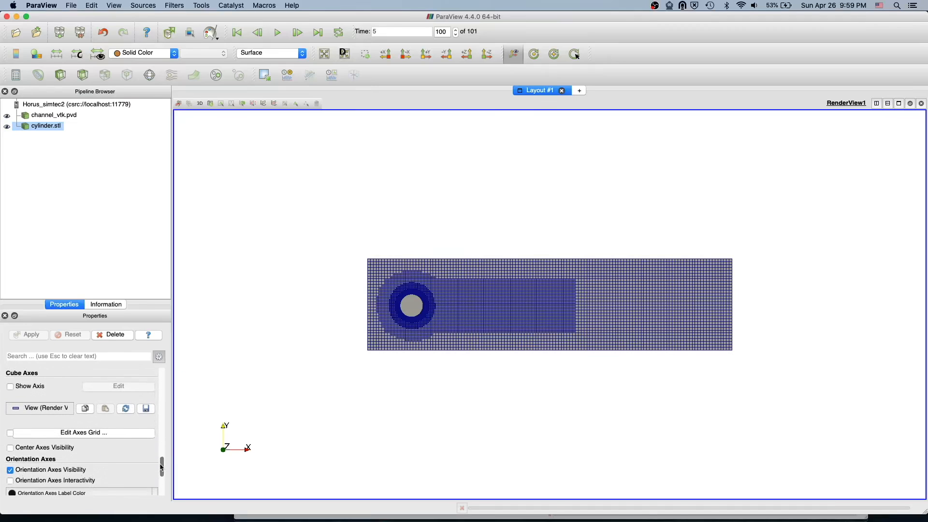
{"action": "scroll", "scroll_direction": "down", "scroll_amount": 3}
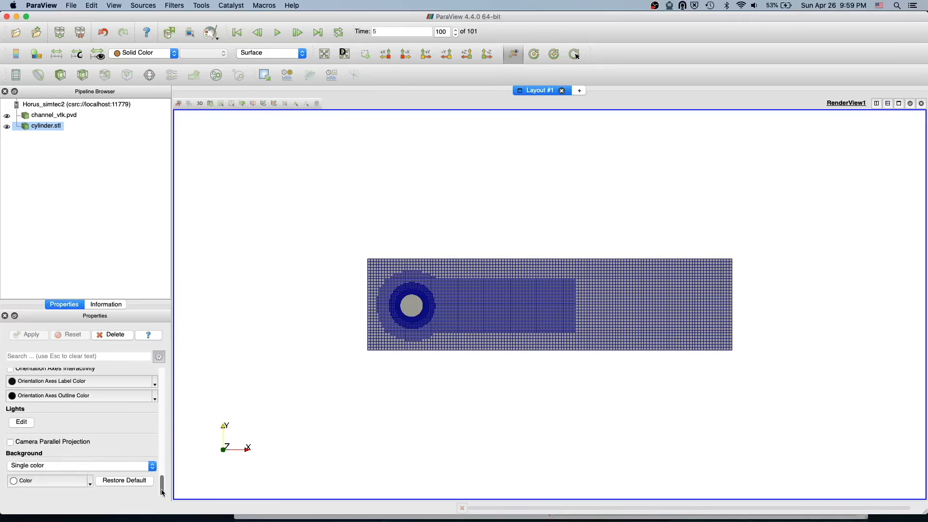
{"action": "scroll", "scroll_direction": "down", "scroll_amount": 3}
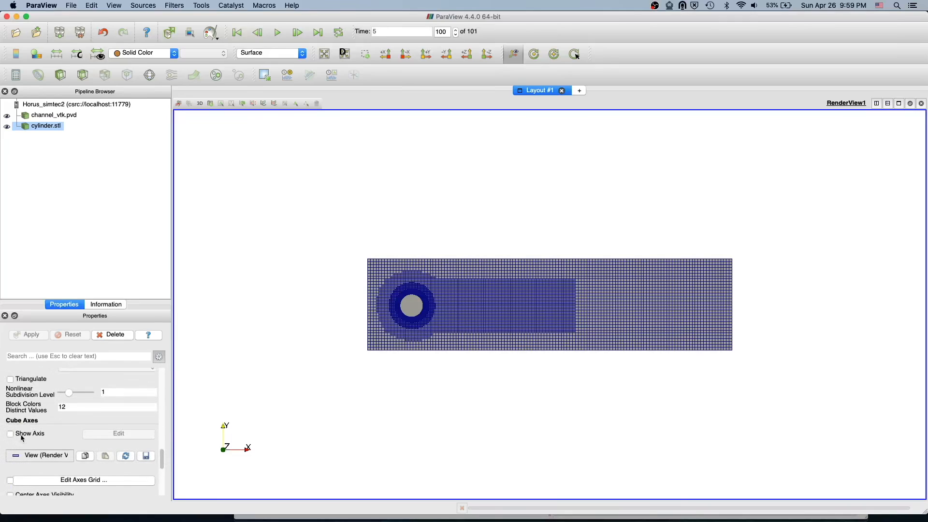
{"action": "left_click", "coordinate": [10, 433]}
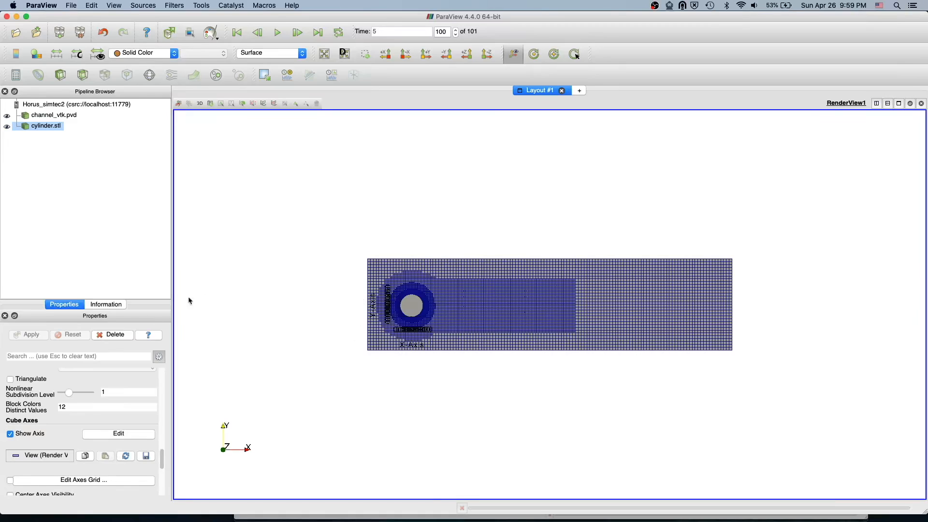
{"action": "left_click", "coordinate": [9, 433]}
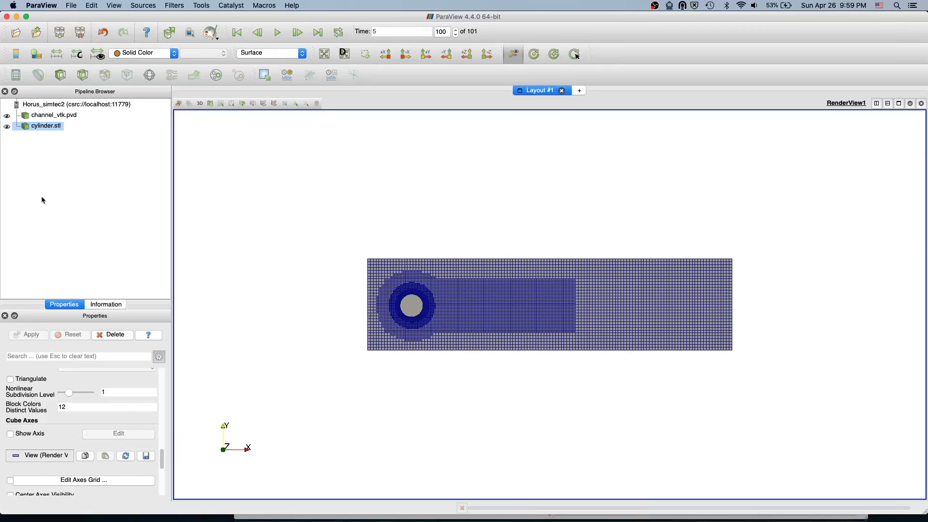
- Show cube axes on channel_vtk.pvd labelled X 0.0–1.6 and Y 0.00–0.40, then reselect cylinder.stl
{"action": "left_click", "coordinate": [54, 115]}
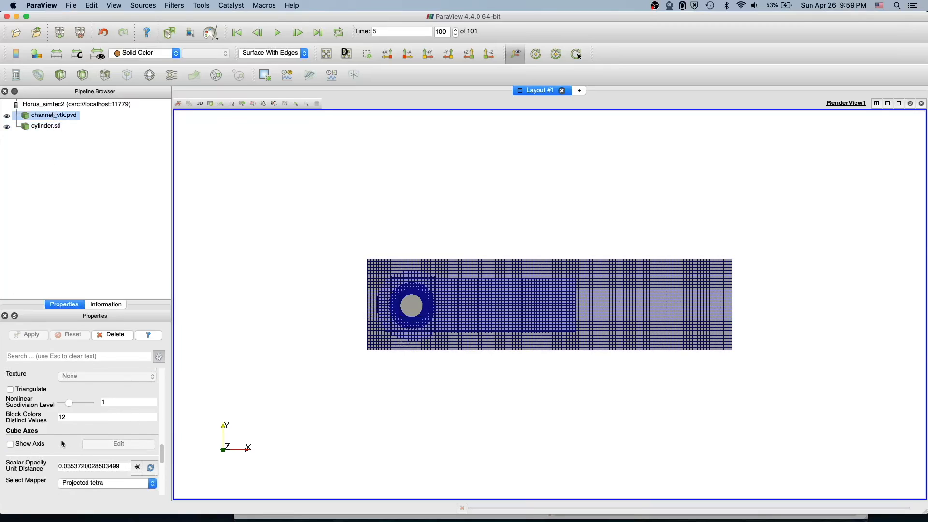
{"action": "left_click", "coordinate": [10, 444]}
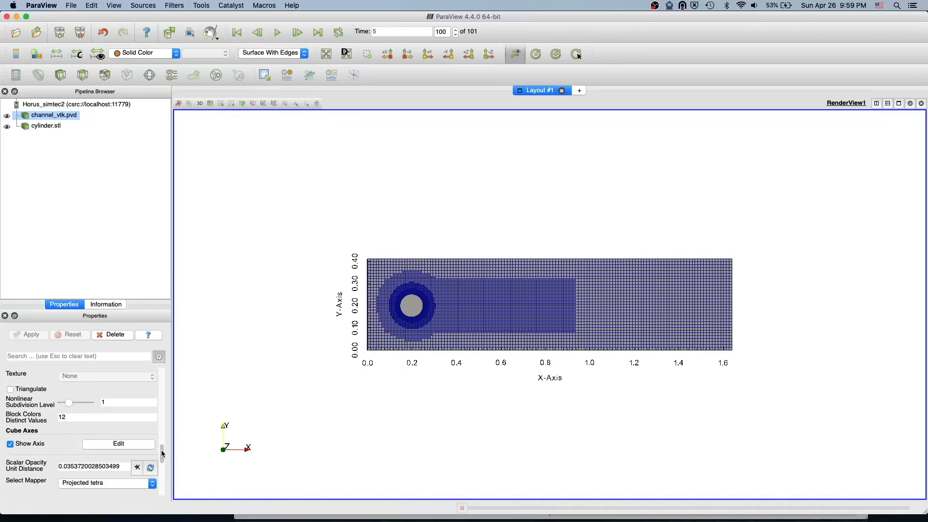
{"action": "scroll", "scroll_direction": "down", "scroll_amount": 3}
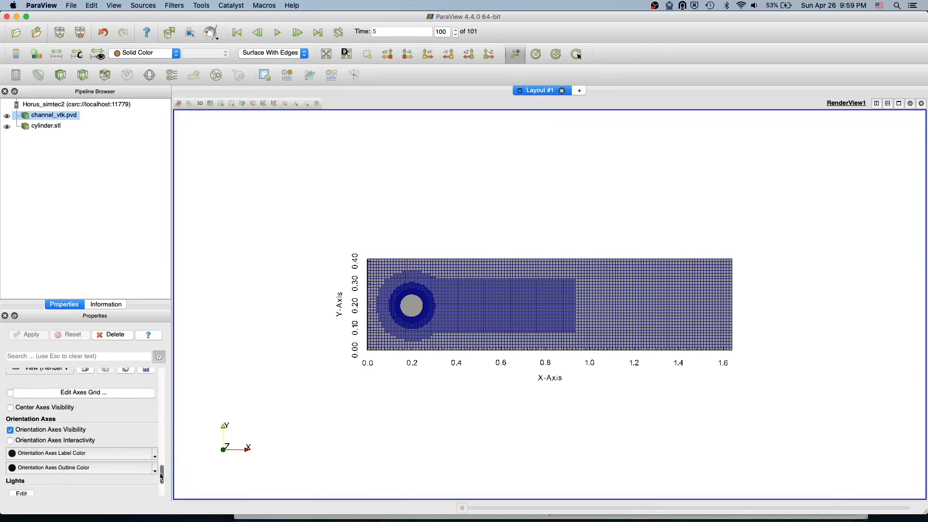
{"action": "scroll", "scroll_direction": "down", "scroll_amount": 3}
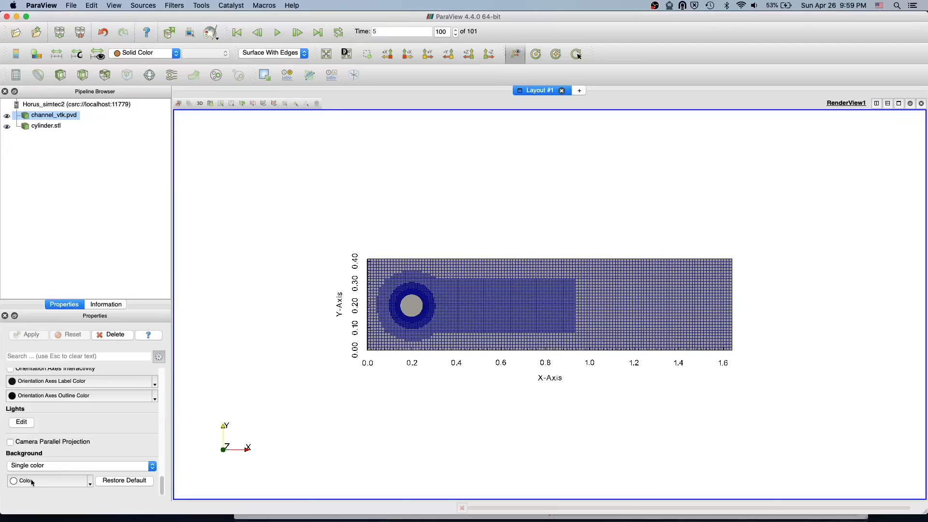
{"action": "left_click", "coordinate": [40, 6]}
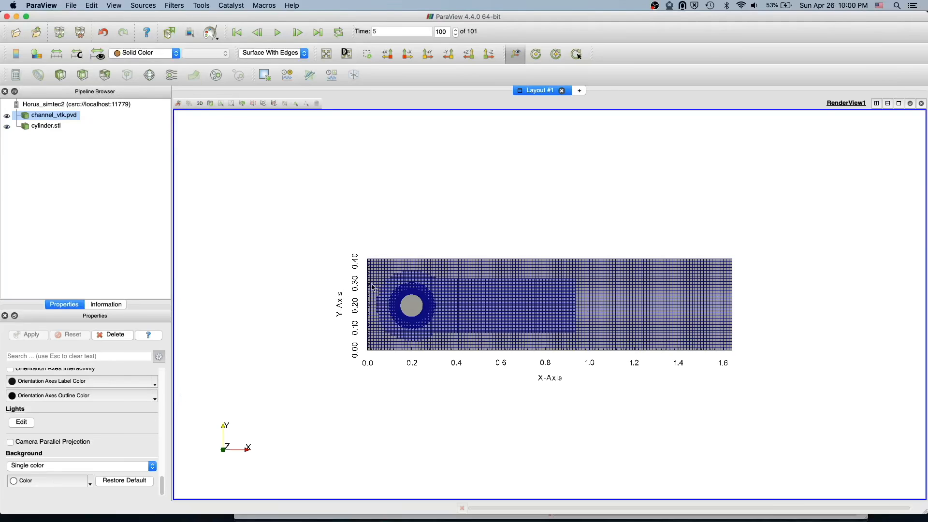
{"action": "left_click", "coordinate": [46, 125]}
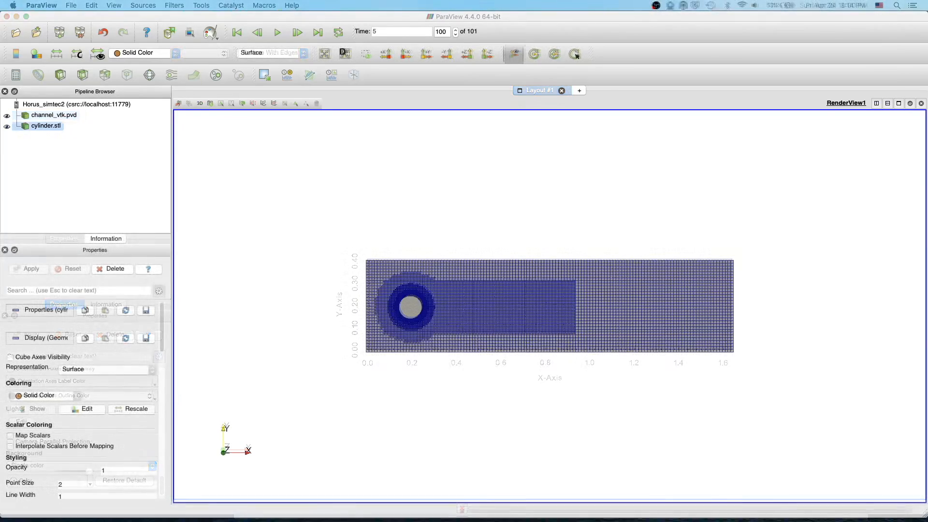